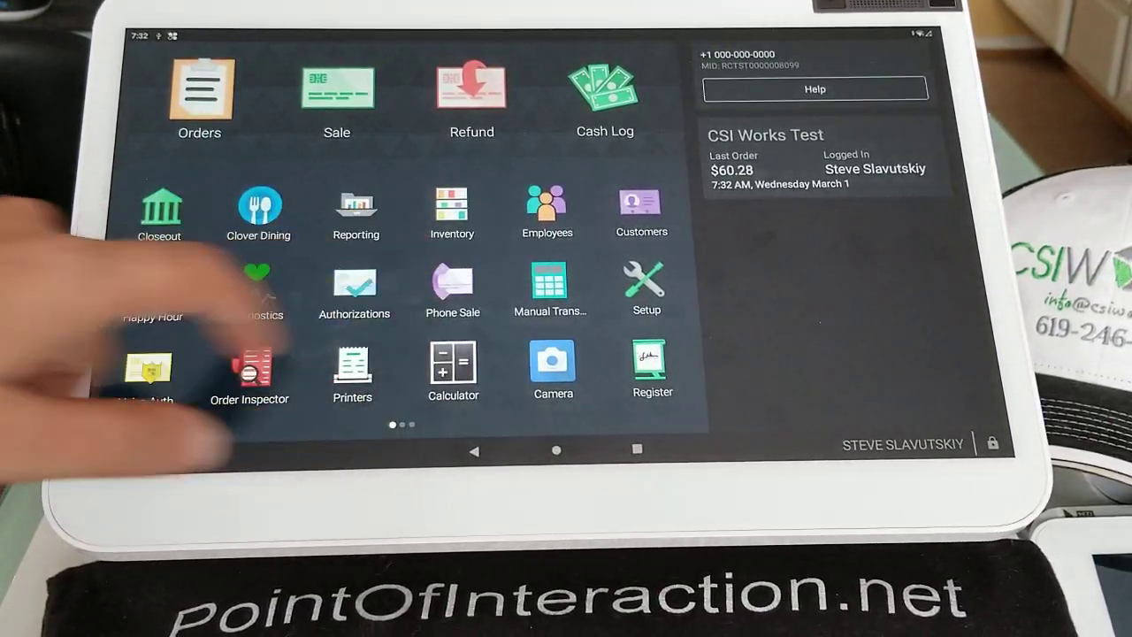
Launch the Variable Price Barcode Parser app from the last launcher page.
scroll("left", 3)
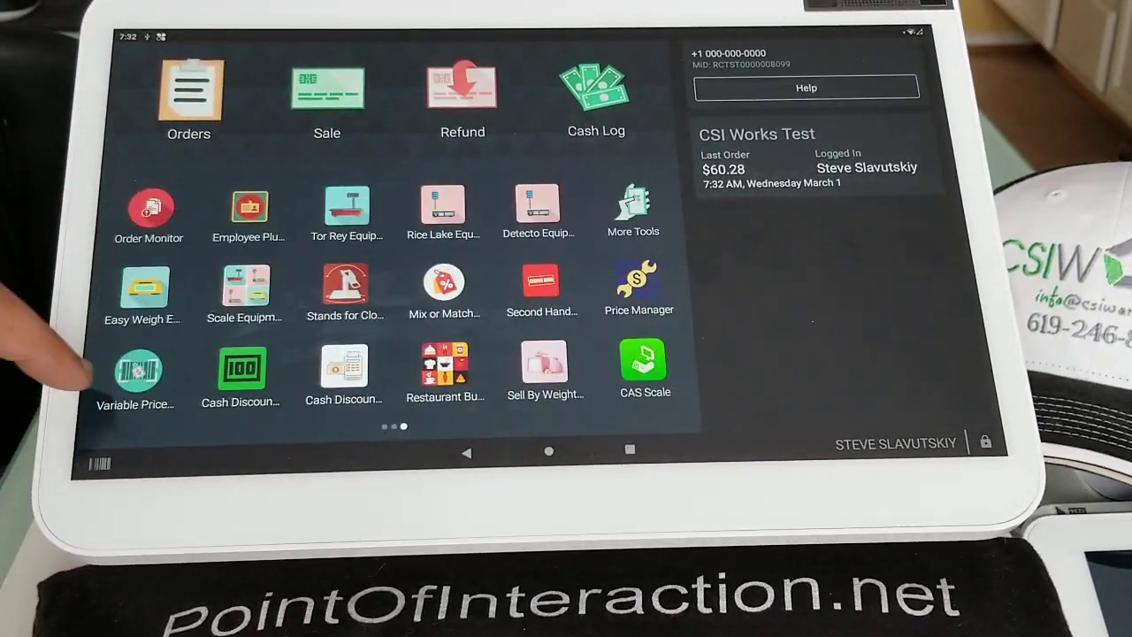
left_click(136, 363)
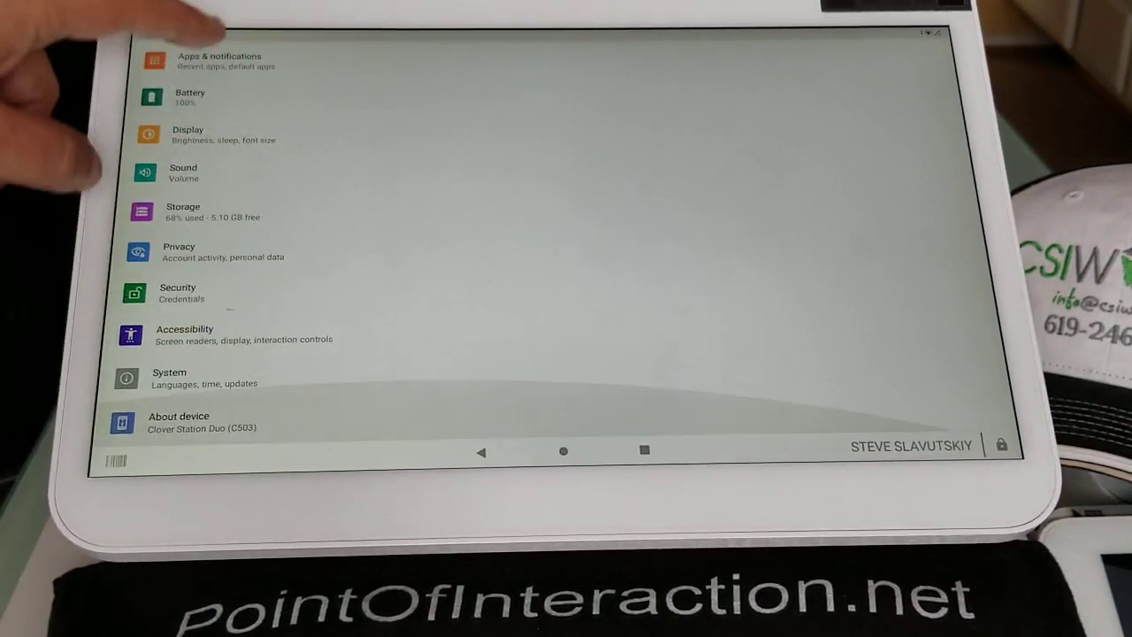
Confirm the Variable Price Barcode Parser accessibility service is On in Accessibility settings.
left_click(184, 335)
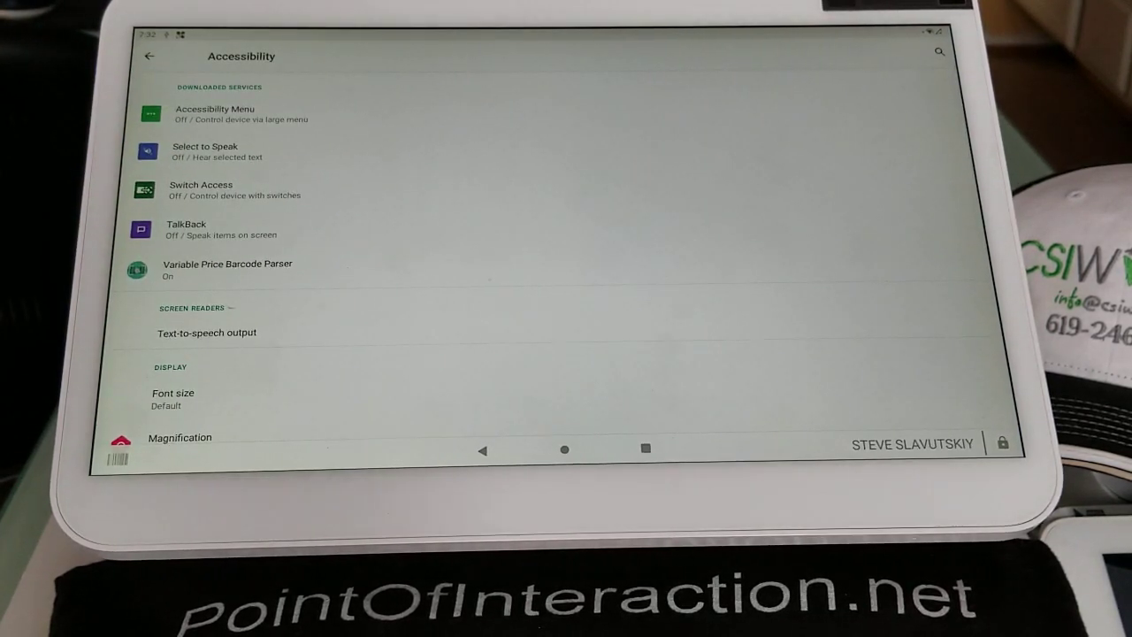
left_click(226, 269)
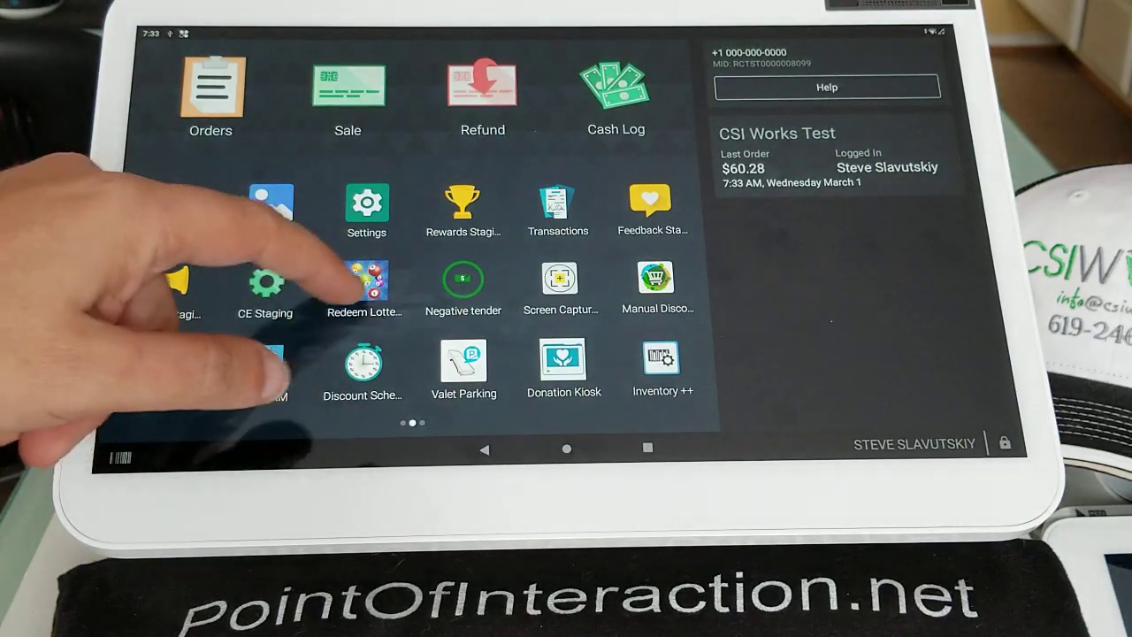
Search Inventory for 'grou' to list DH Ground Beef and Ground Beef Patties 1/2.
left_click(662, 362)
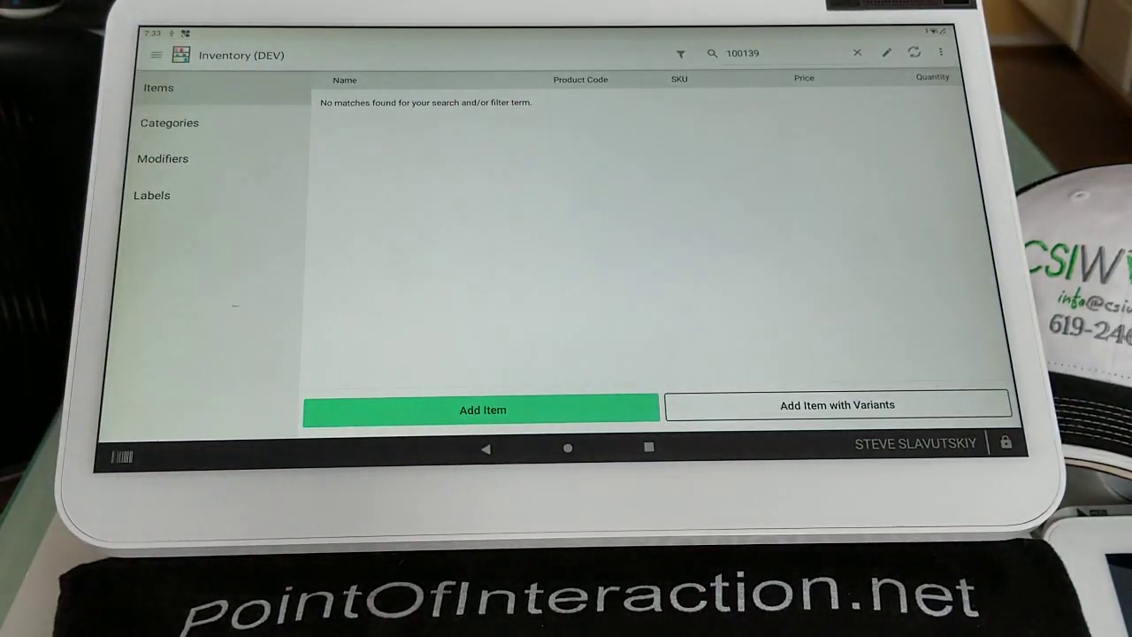
left_click(857, 53)
type("g")
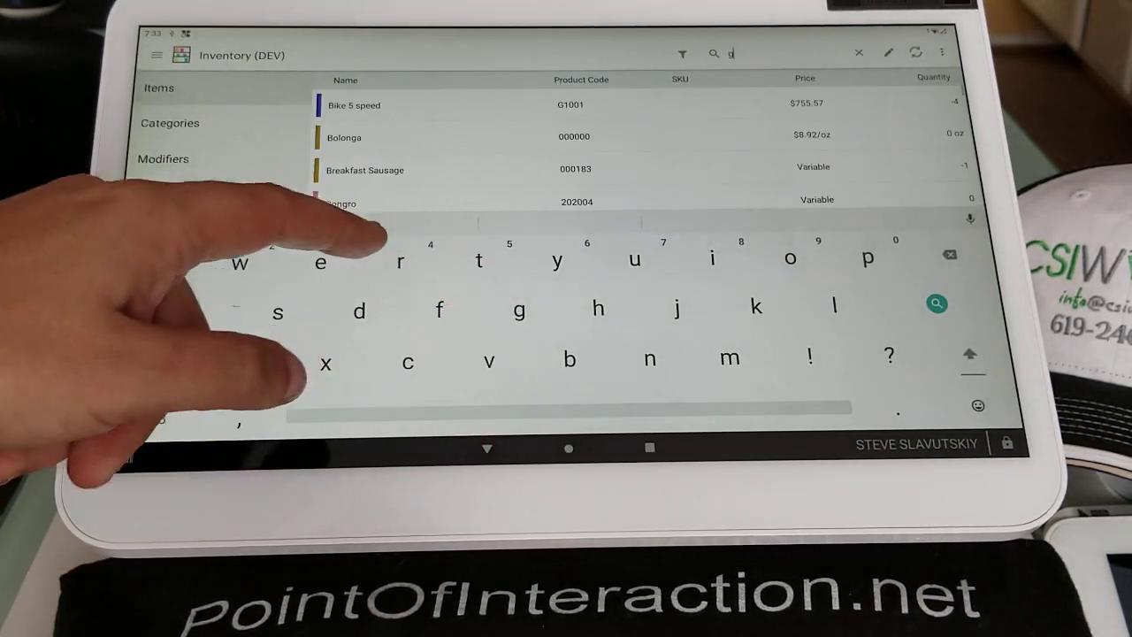
type("rou")
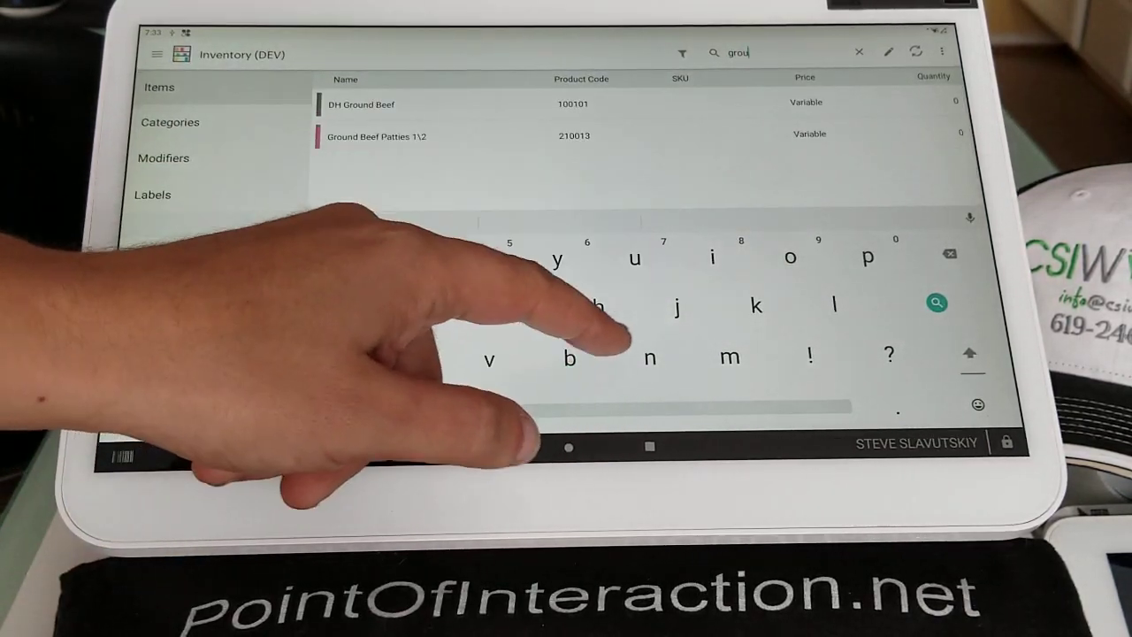
left_click(375, 136)
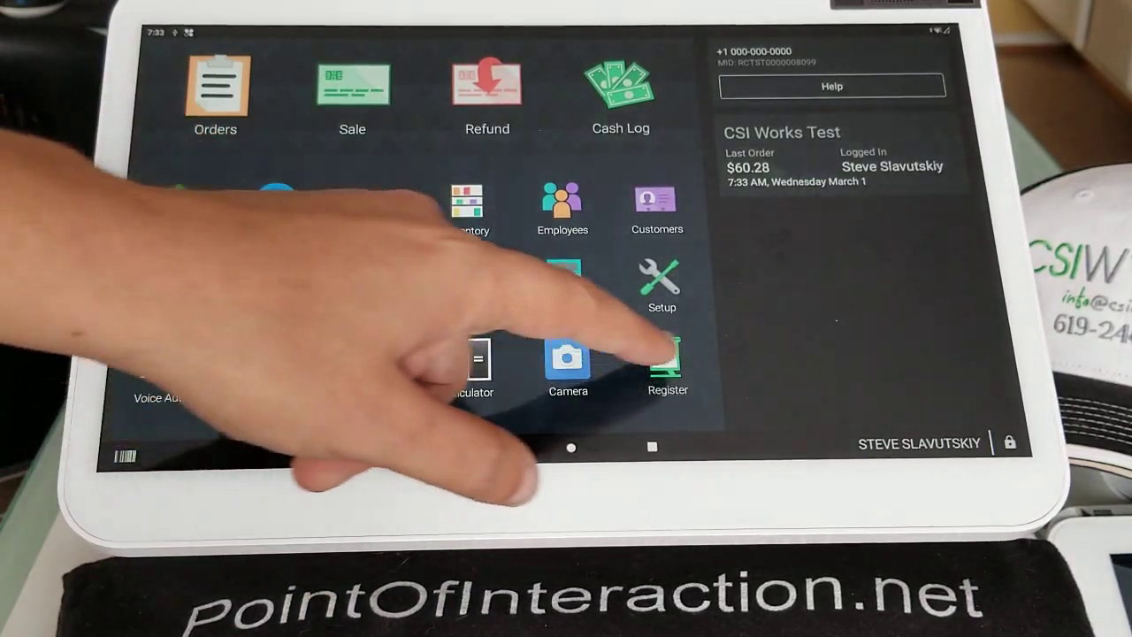
Ring up the scanned Ground Beef Patties 1/2 label at $1.03 in Register, total $1.19, then return home.
left_click(669, 366)
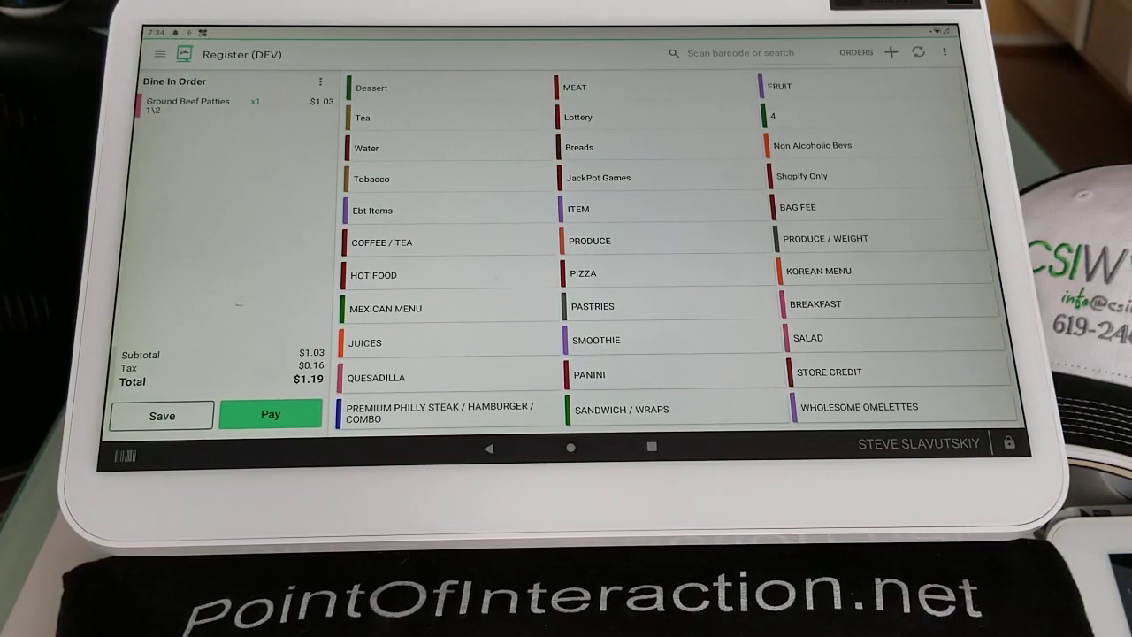
left_click(570, 449)
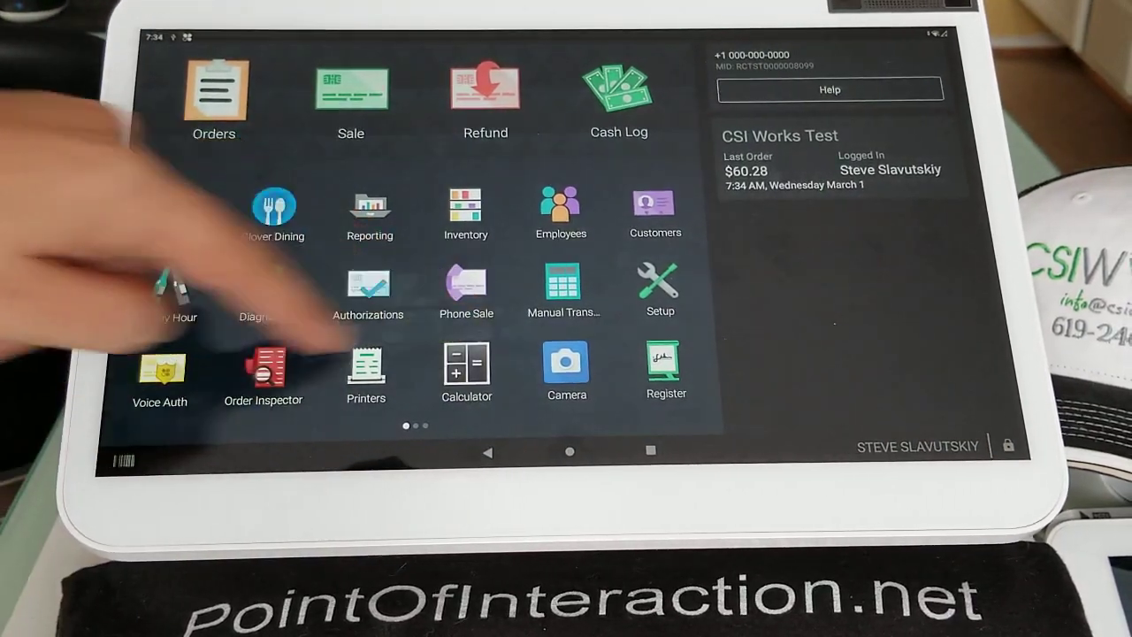
Set the parser's barcode type to the price format up to $999.99.
scroll("left", 3)
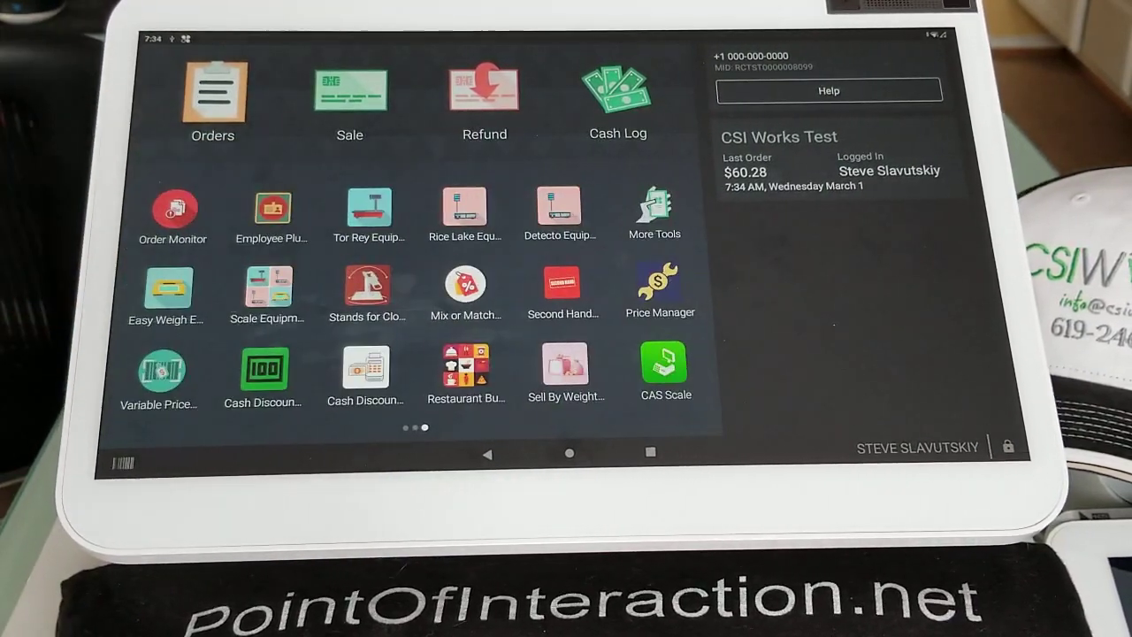
left_click(159, 365)
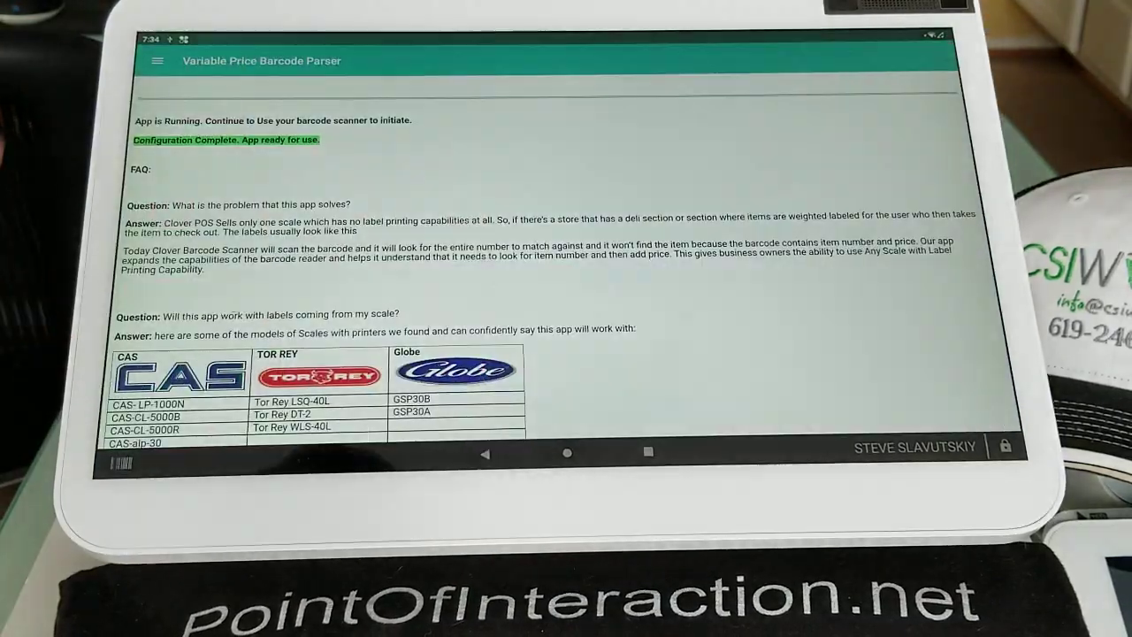
left_click(156, 60)
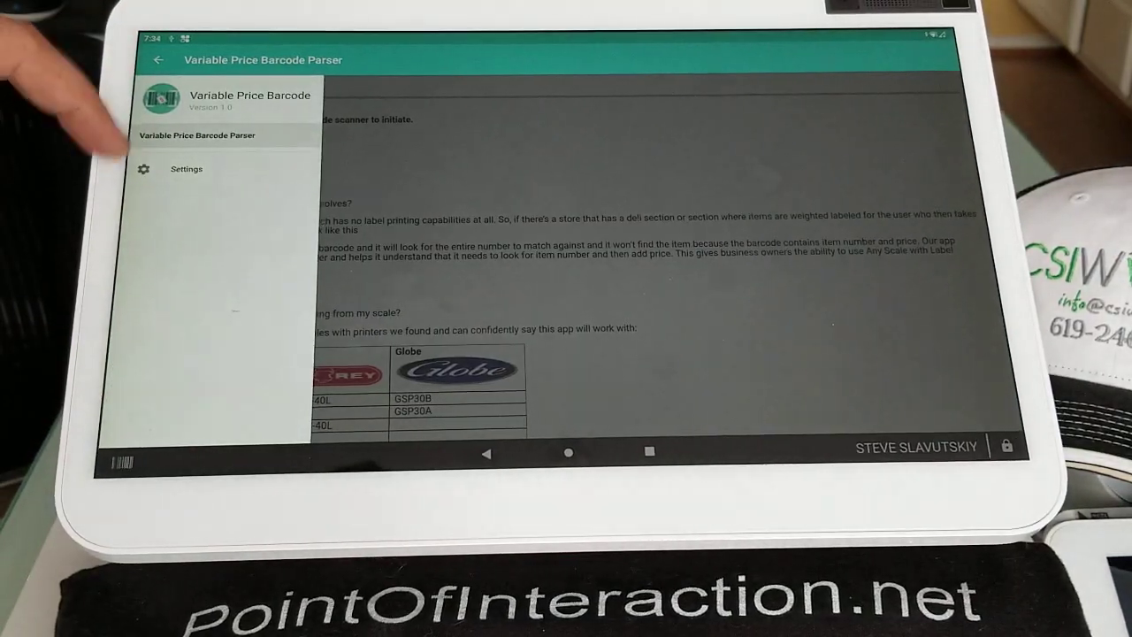
left_click(186, 169)
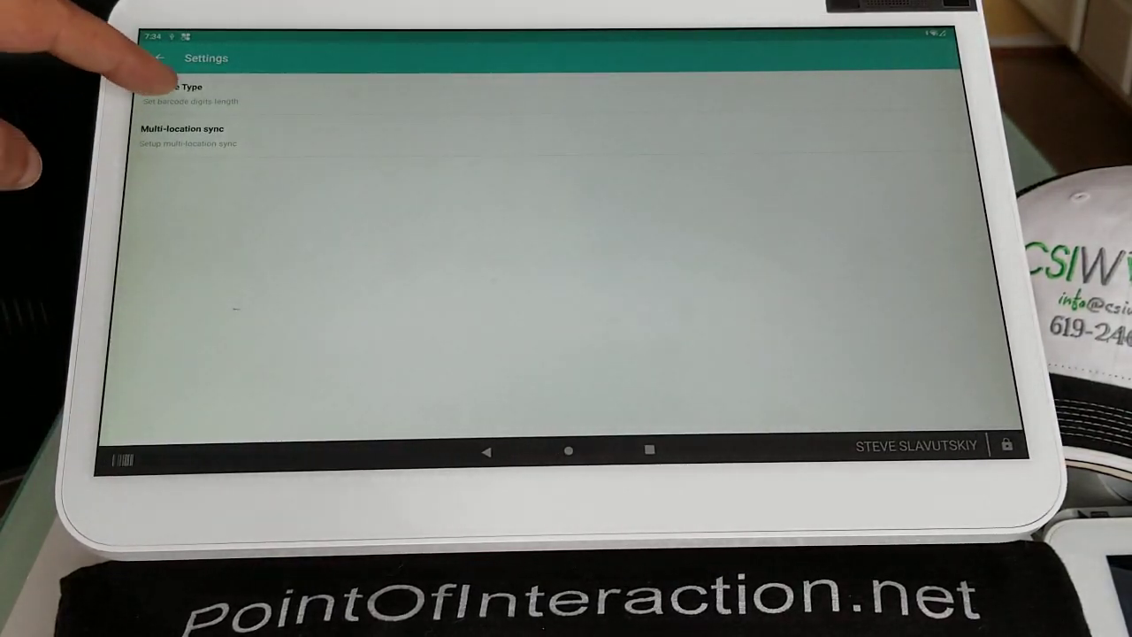
left_click(177, 87)
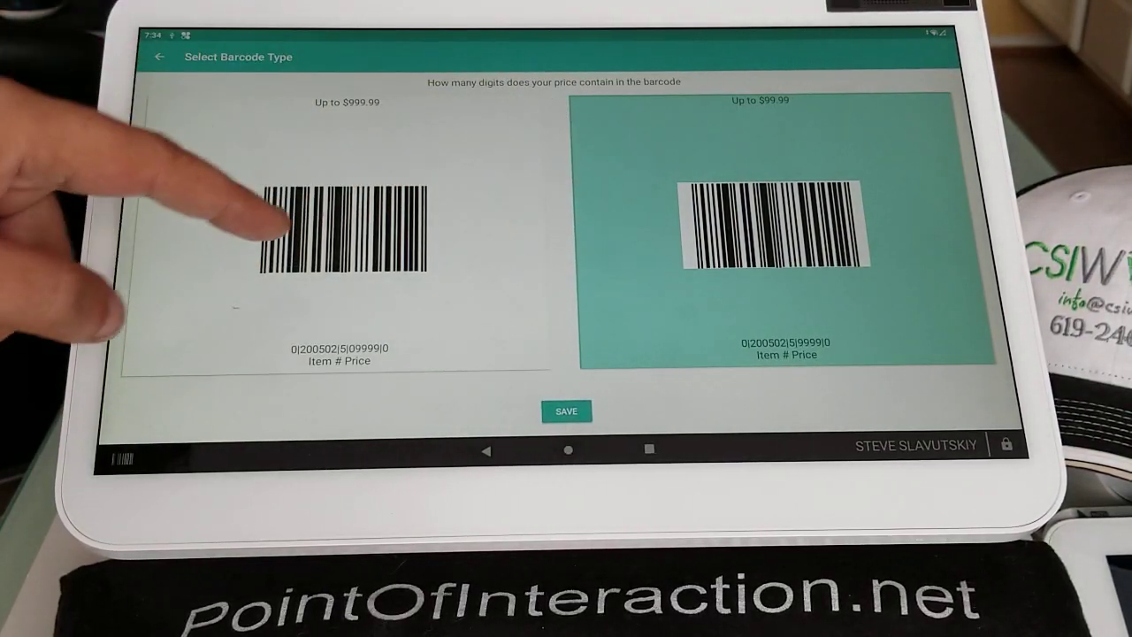
left_click(336, 221)
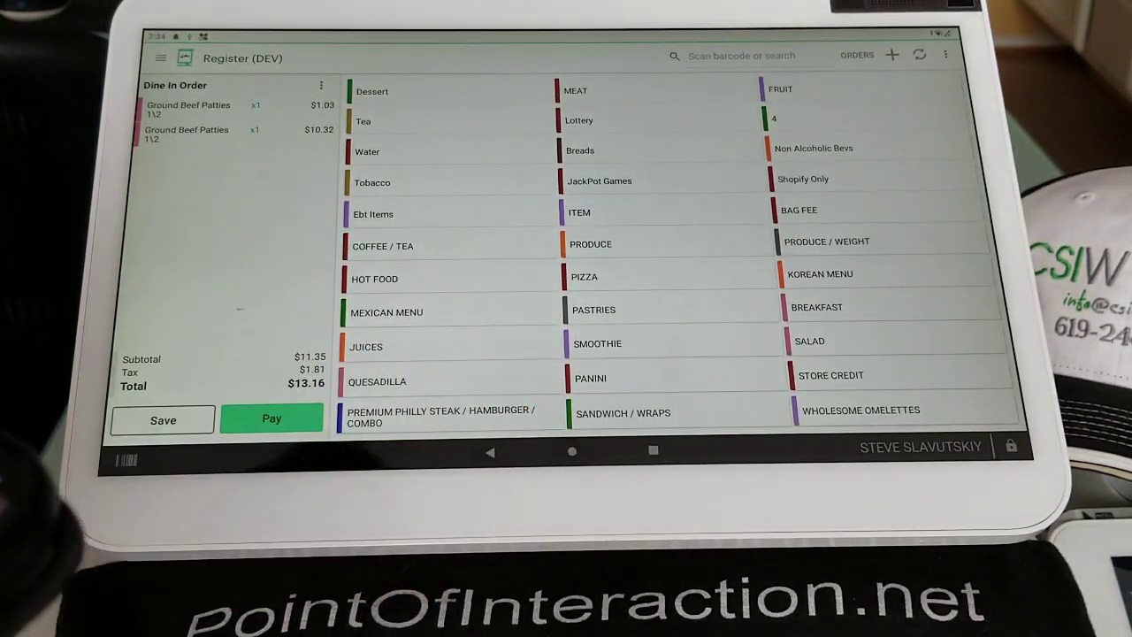
Leave Register for home after the label rang up again at $10.32, total $13.16.
left_click(186, 133)
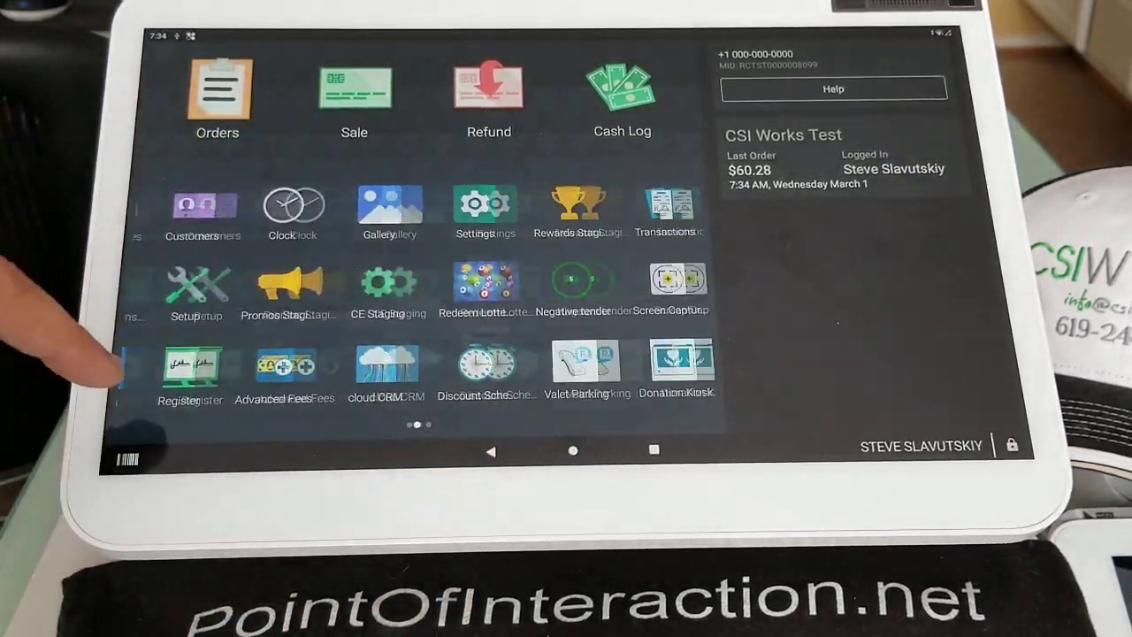
Save the parser's barcode type back to prices up to $99.99.
scroll("left", 3)
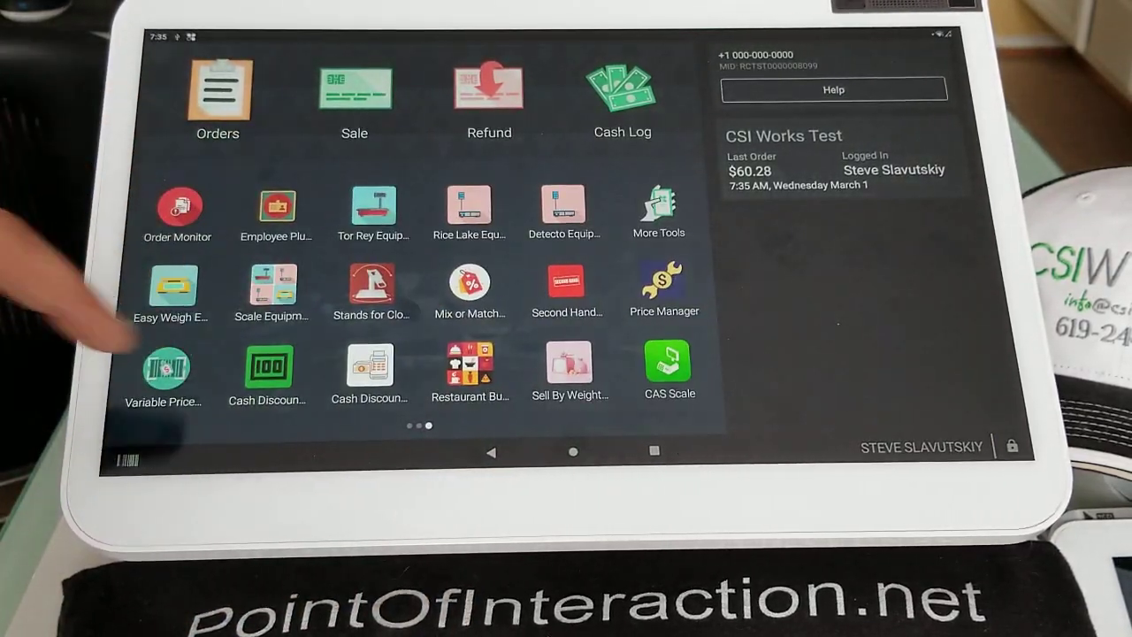
left_click(162, 366)
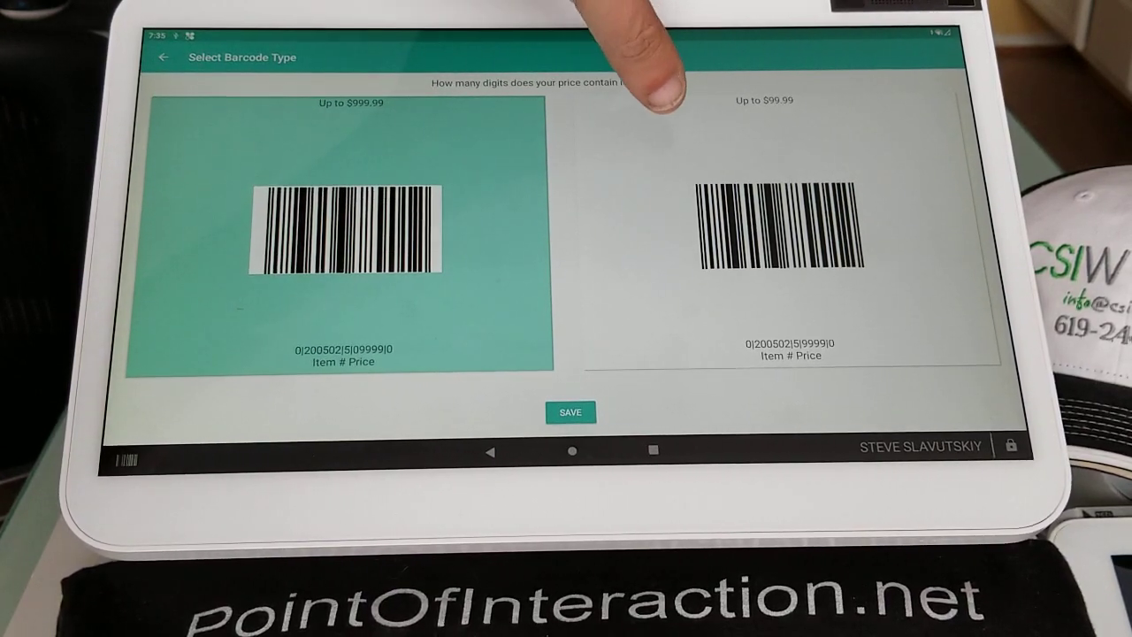
left_click(782, 229)
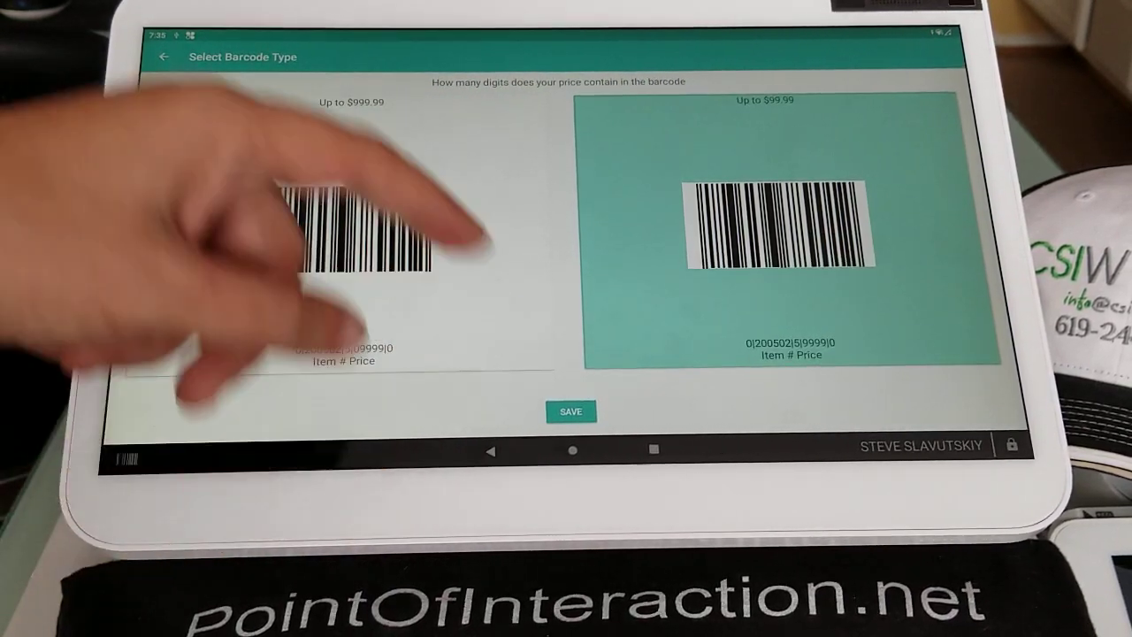
left_click(569, 411)
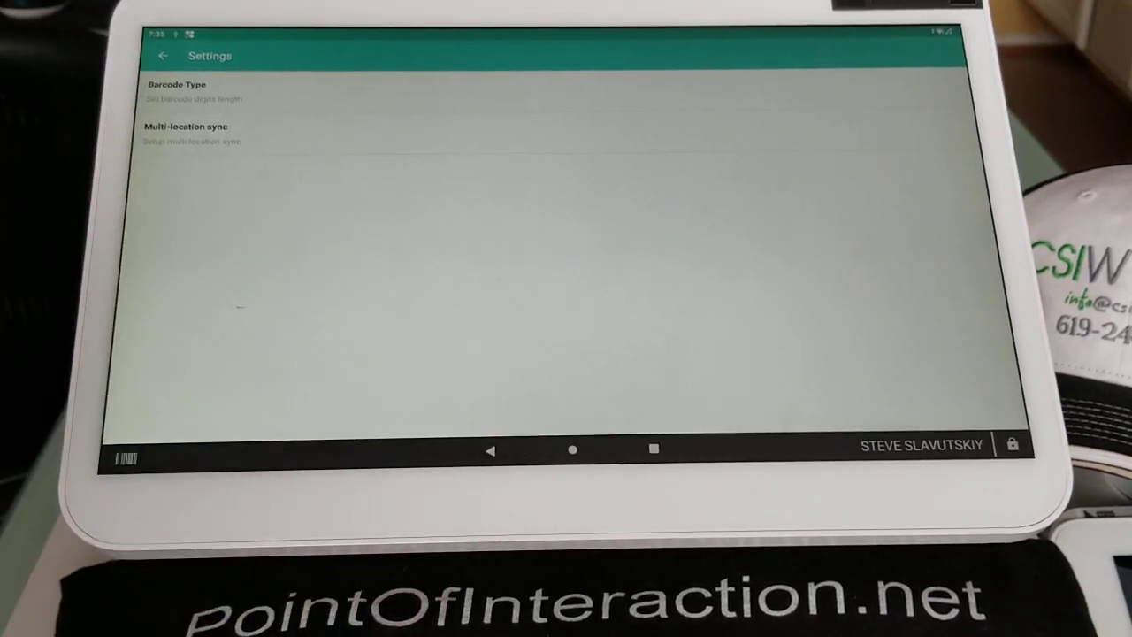
left_click(163, 55)
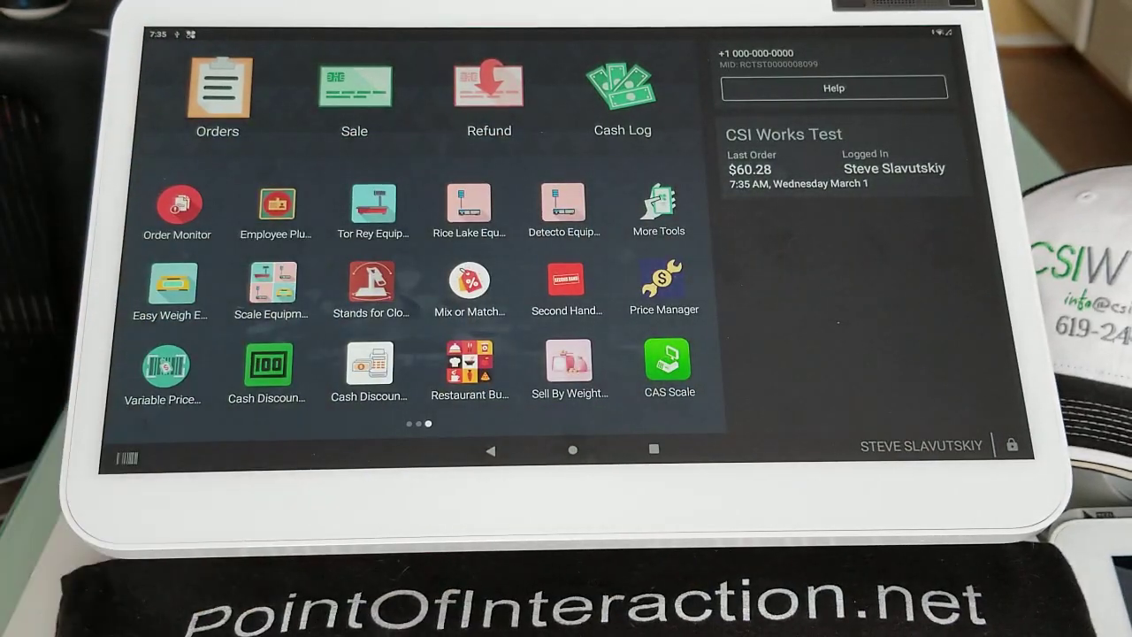
Reopen Register showing the order still totalling $13.16.
scroll("left", 3)
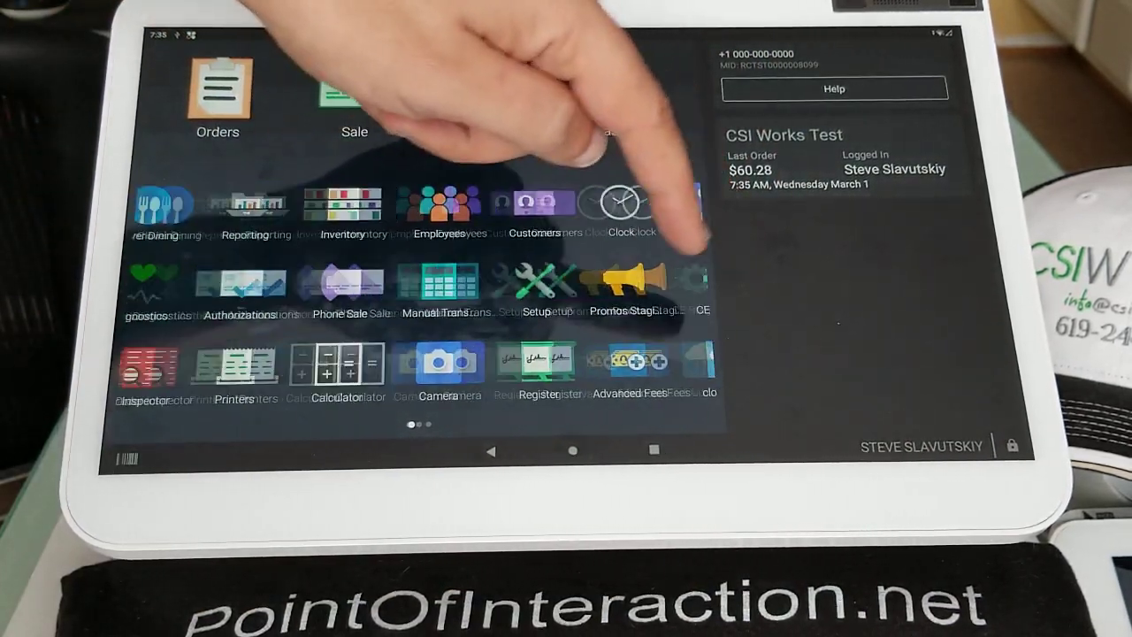
left_click(544, 363)
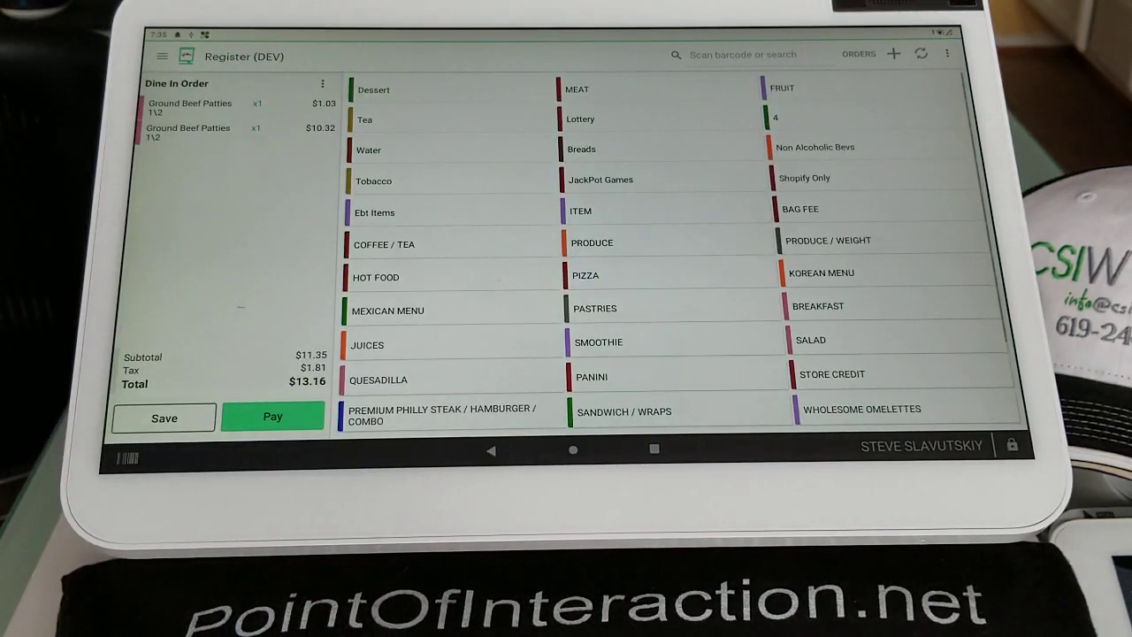